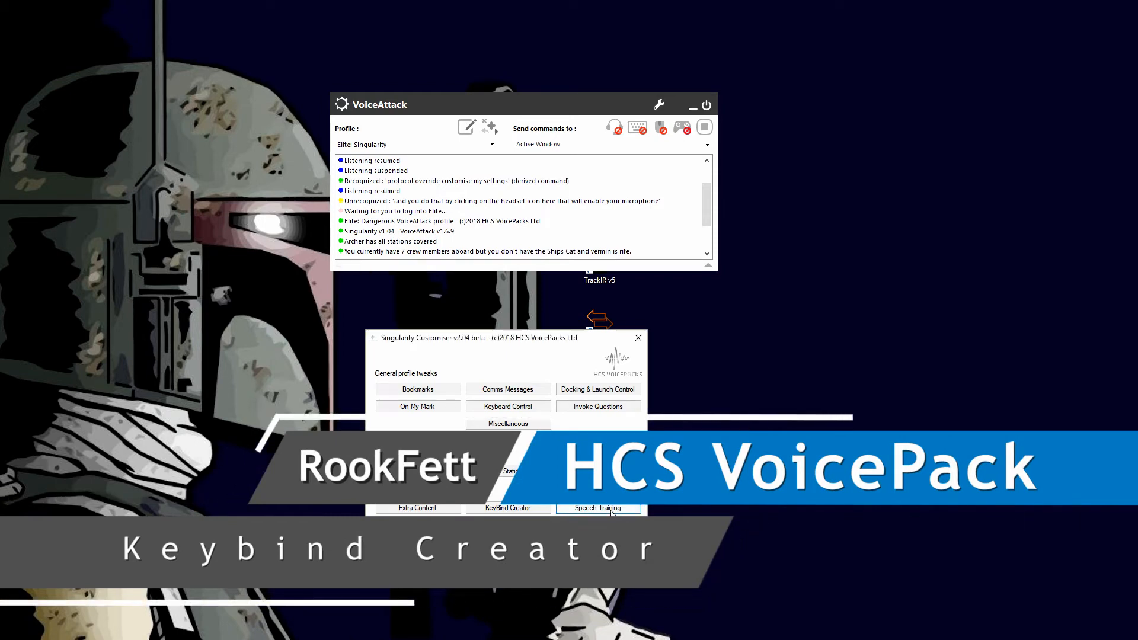
# Launch the Speech Recognition Control Panel from the customiser's Speech Training button
pyautogui.click(599, 507)
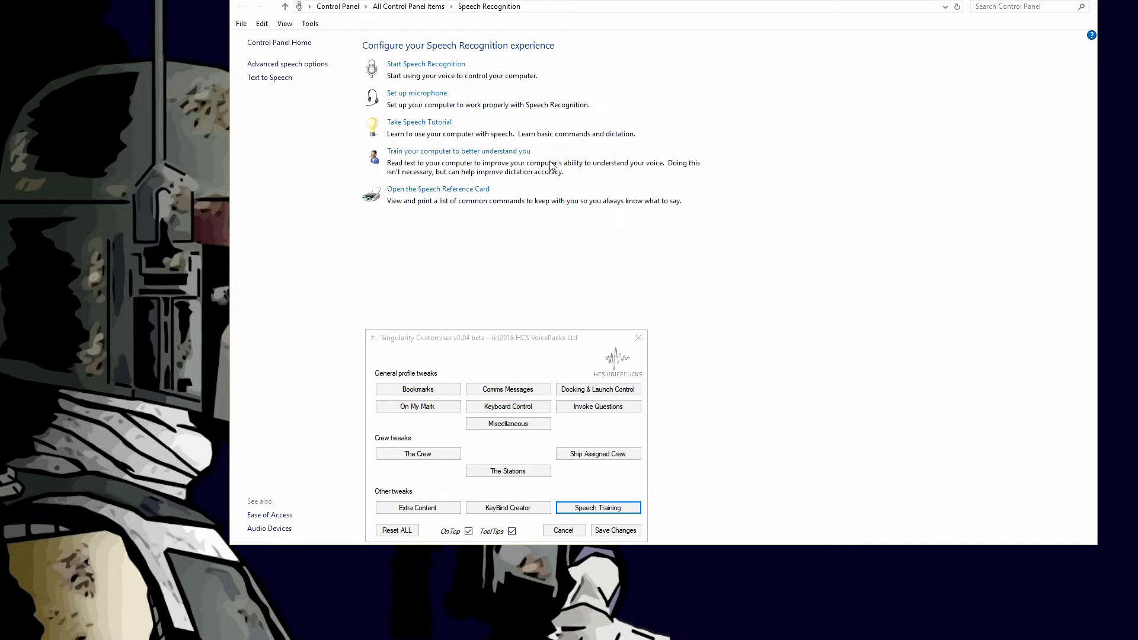
pyautogui.moveTo(630, 165)
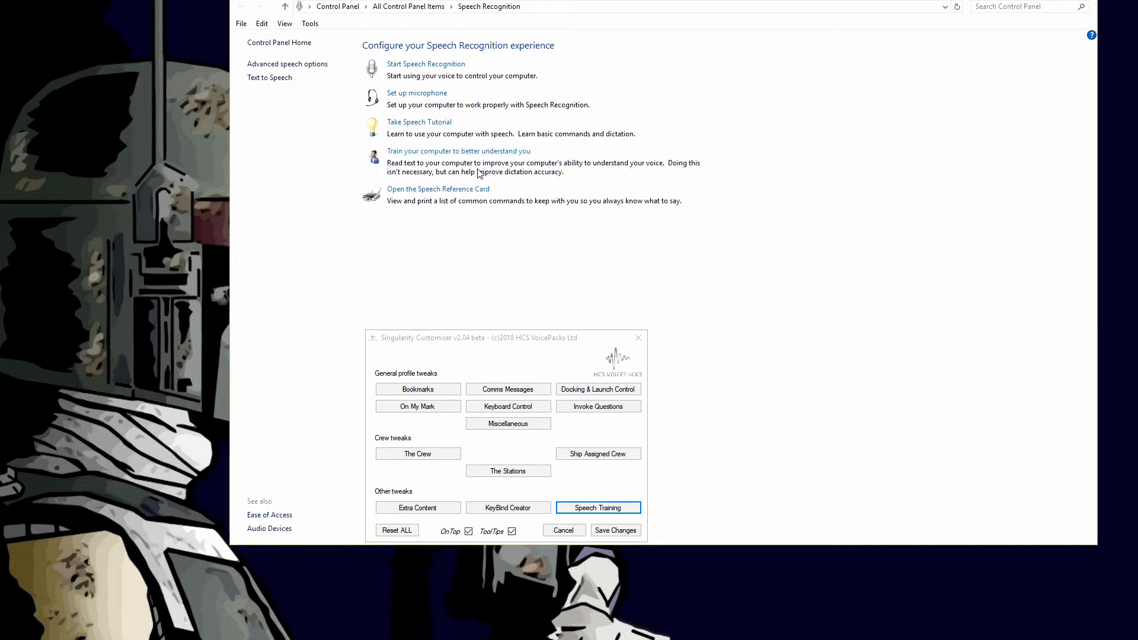
pyautogui.moveTo(564, 170)
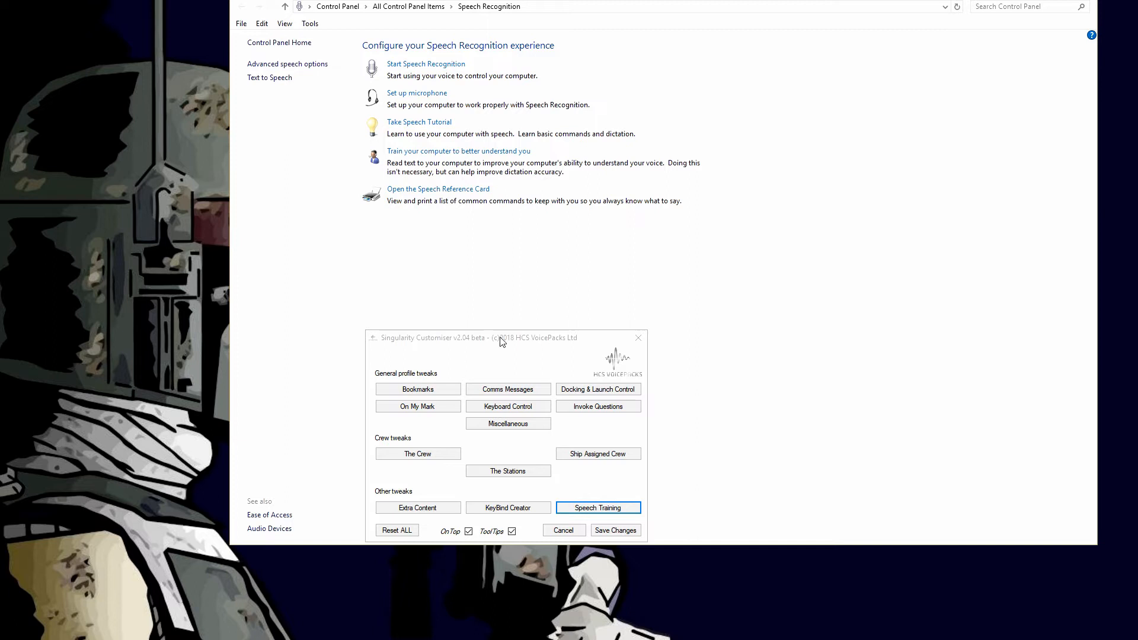
pyautogui.moveTo(536, 336)
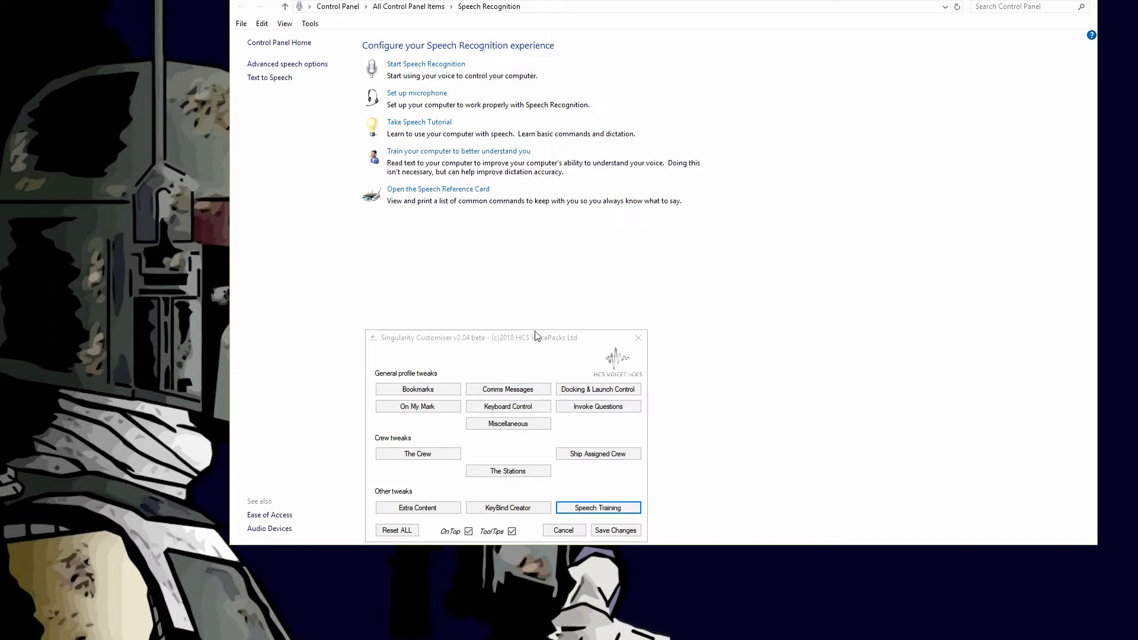
pyautogui.moveTo(502, 318)
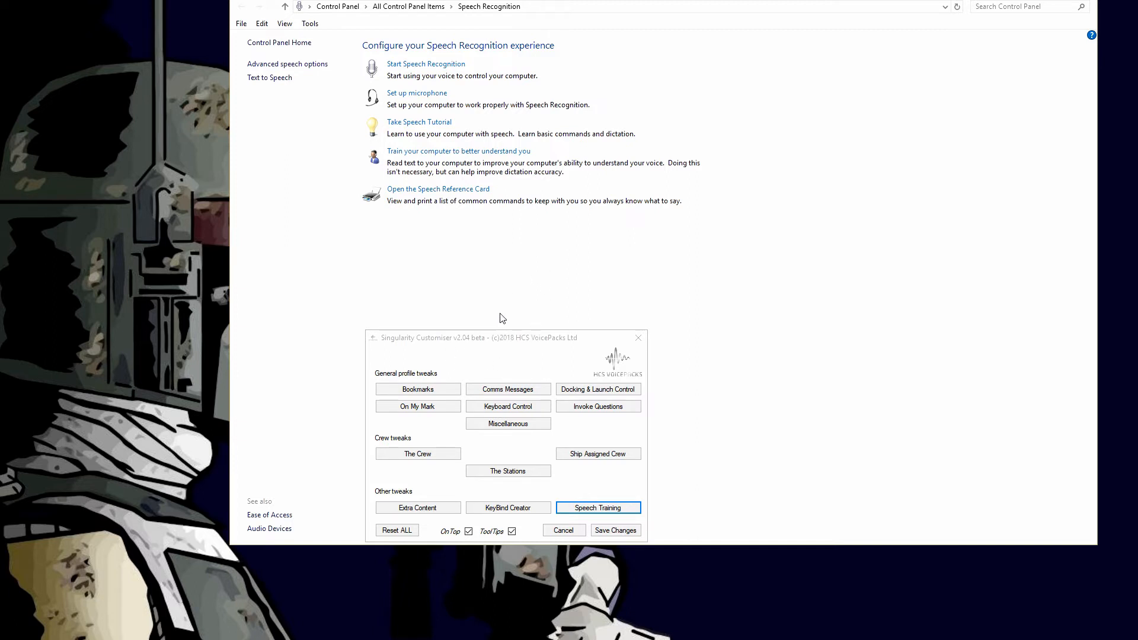
pyautogui.moveTo(575, 227)
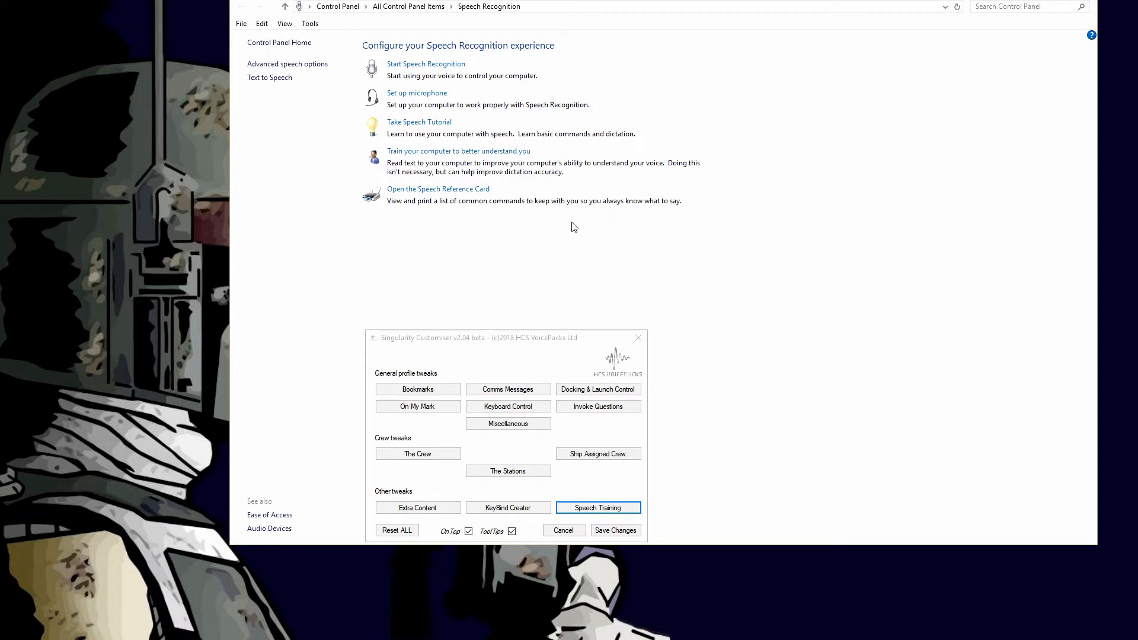
pyautogui.moveTo(531, 252)
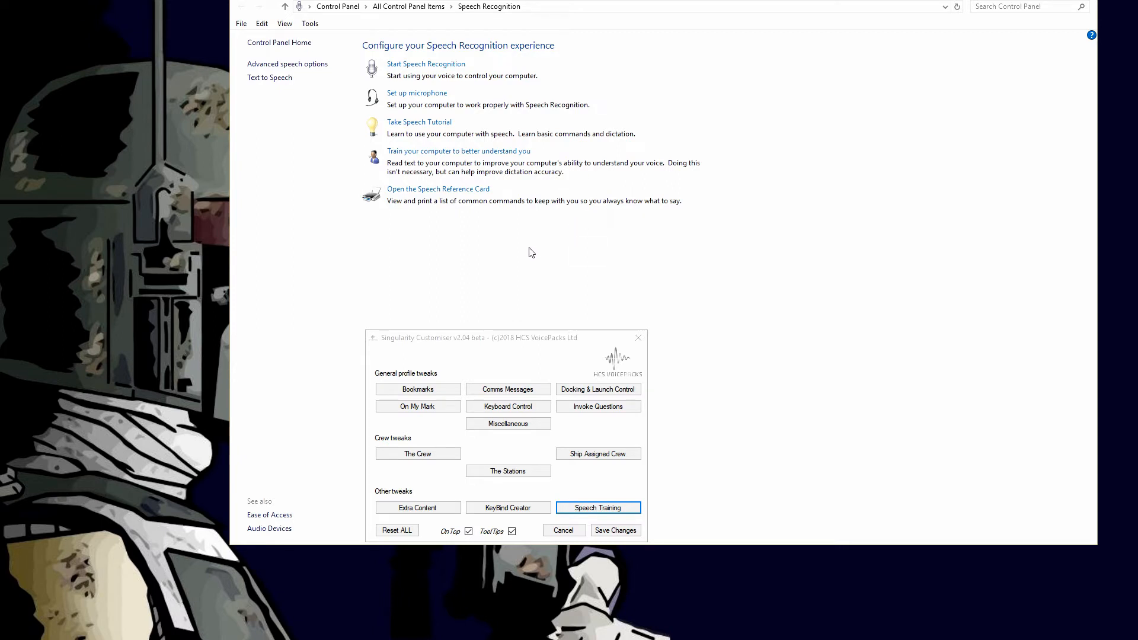
pyautogui.moveTo(521, 262)
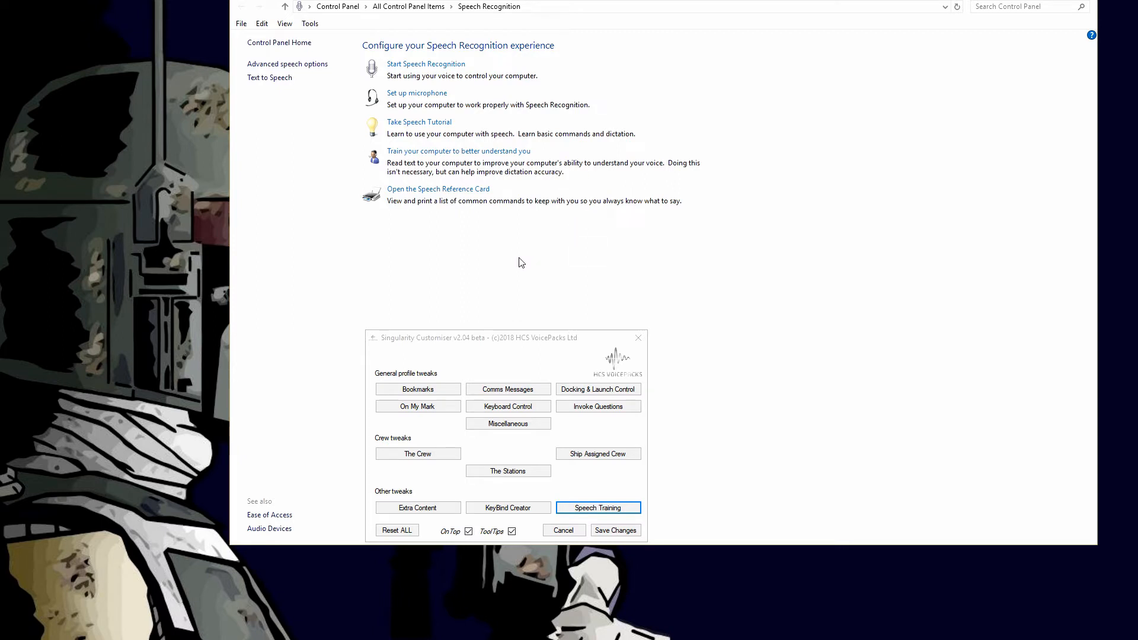
pyautogui.moveTo(545, 252)
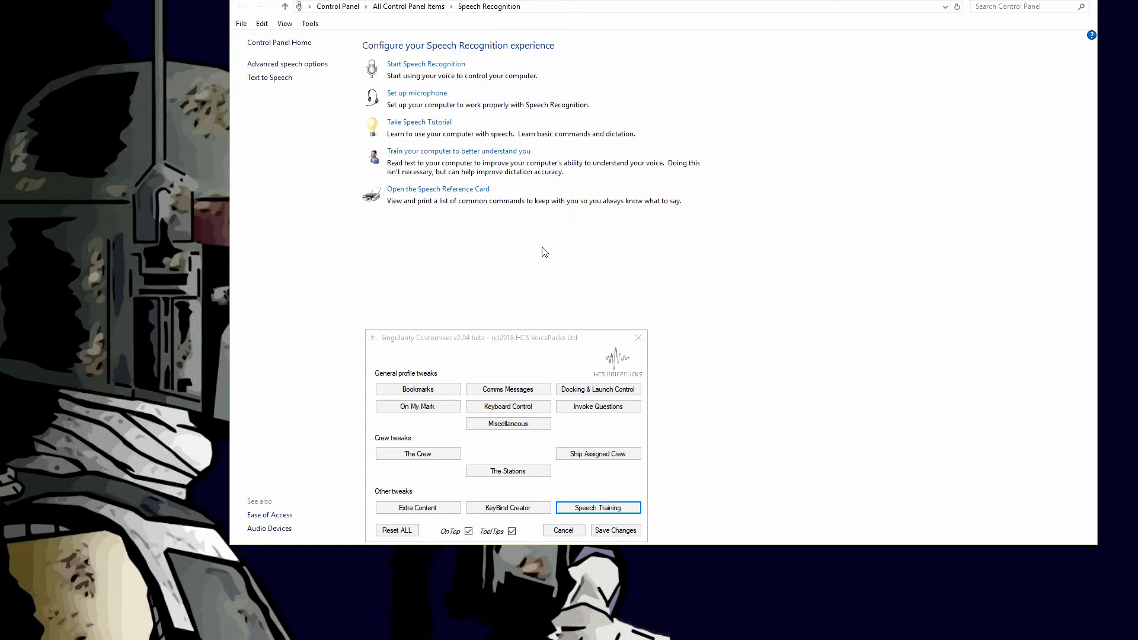
pyautogui.moveTo(542, 264)
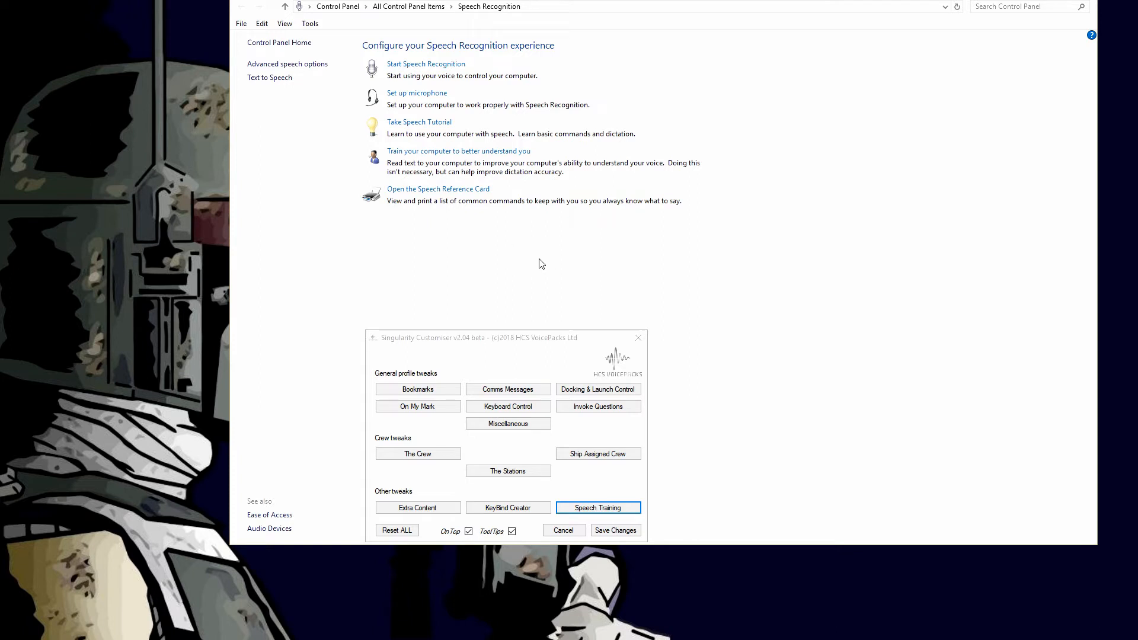
pyautogui.moveTo(538, 281)
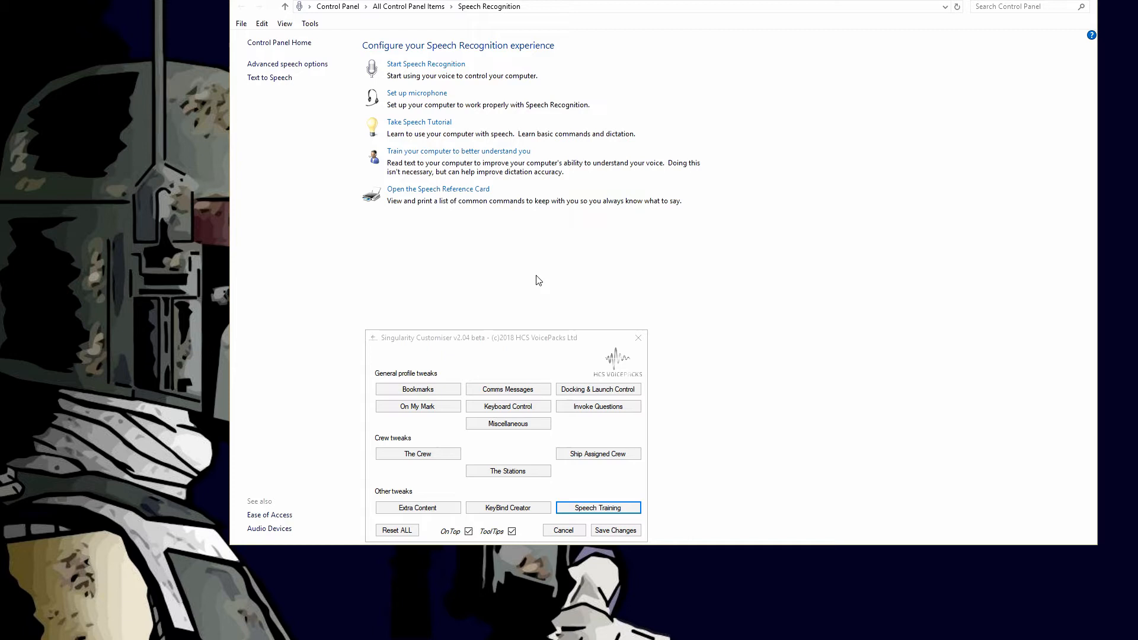
pyautogui.moveTo(537, 281)
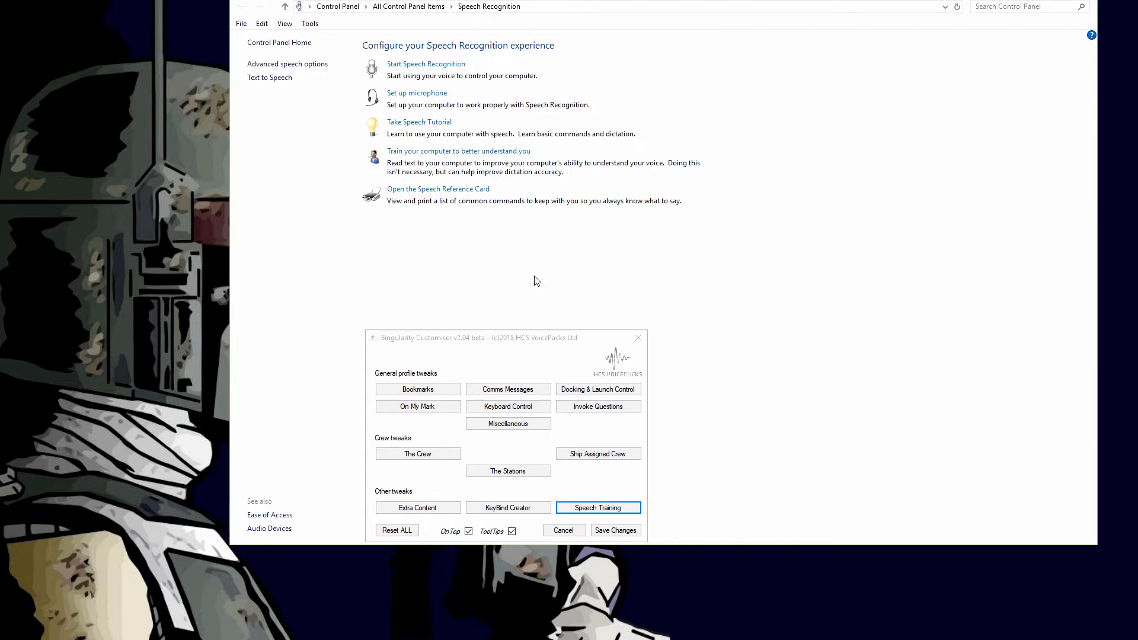
pyautogui.moveTo(298, 125)
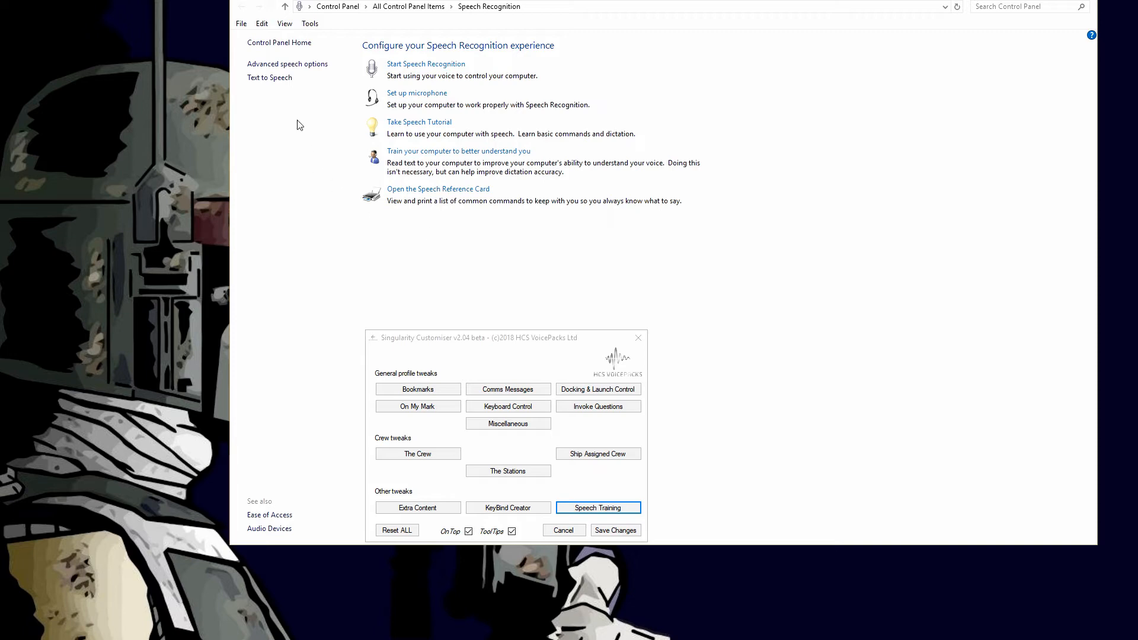
pyautogui.moveTo(314, 74)
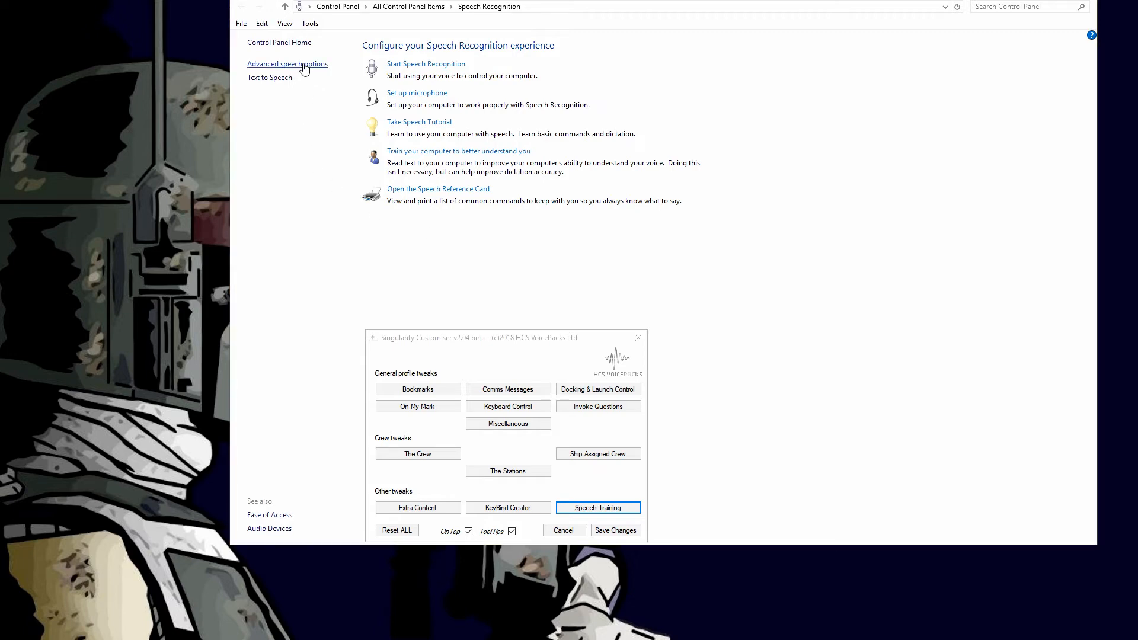
# Open Advanced speech options to show Speech Properties with its two recognition profiles
pyautogui.click(287, 64)
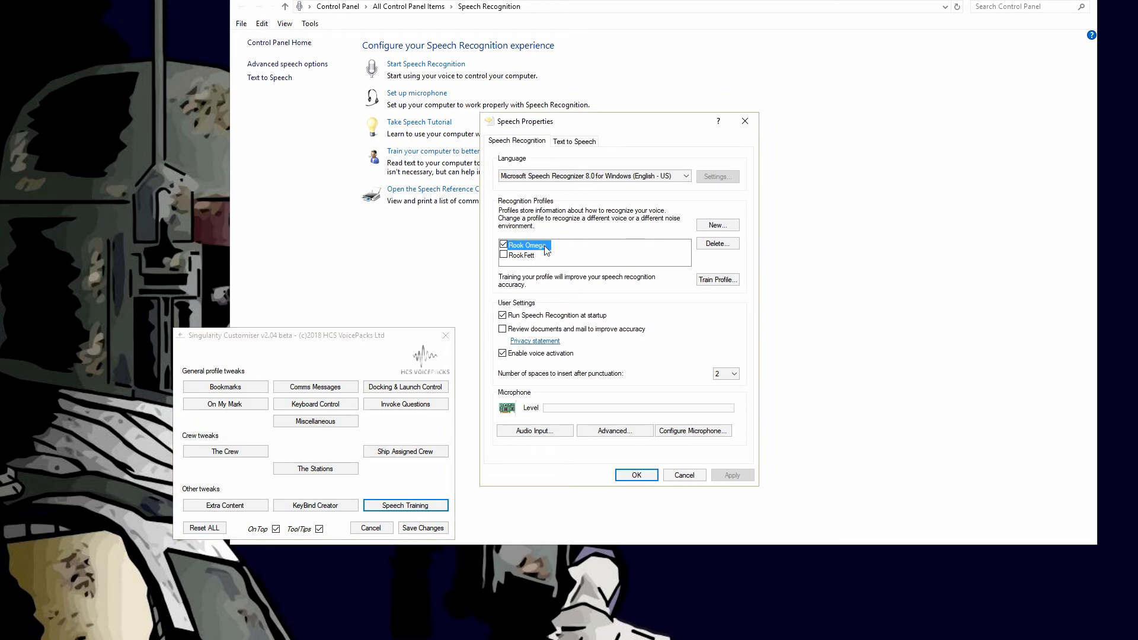
pyautogui.moveTo(691, 249)
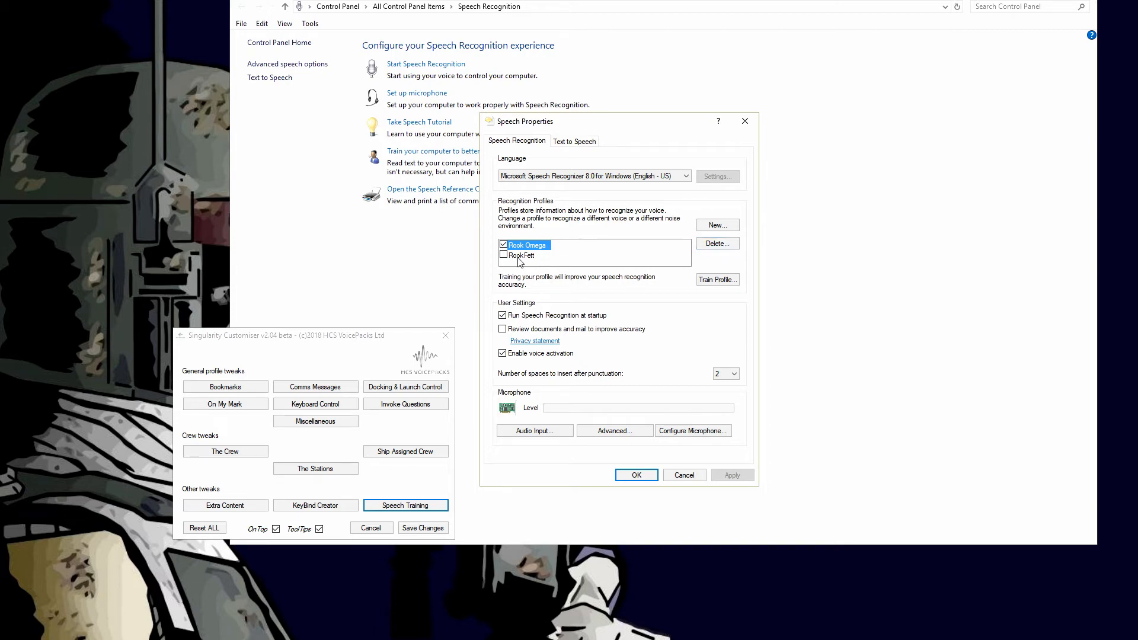
pyautogui.moveTo(525, 266)
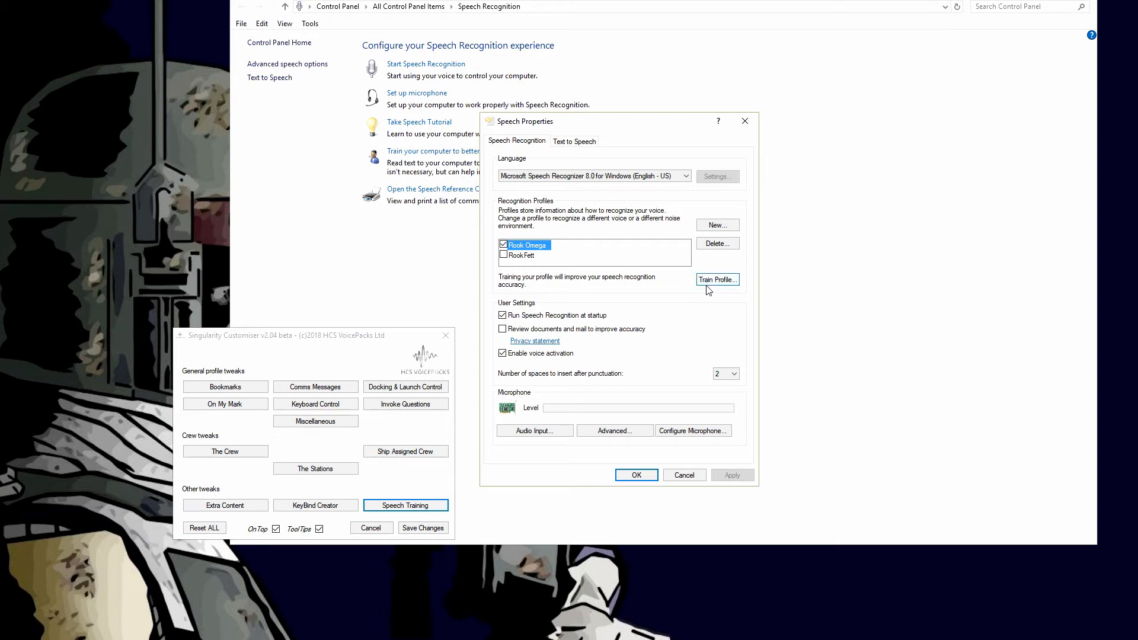
pyautogui.moveTo(702, 478)
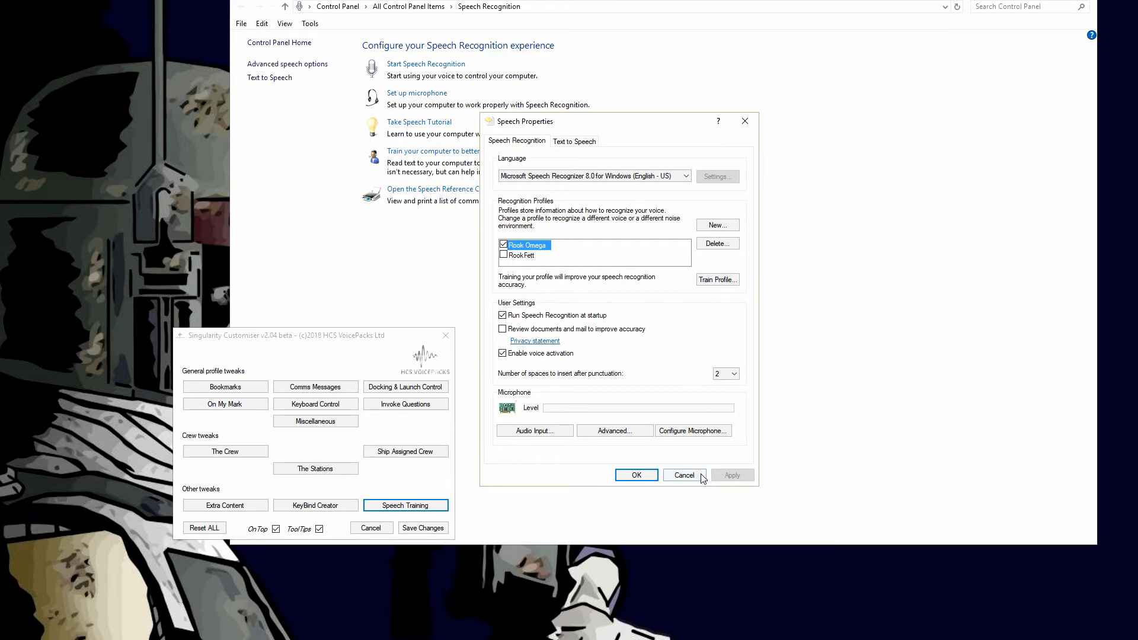
# Cancel the Speech Properties dialog, returning to the Speech Recognition page unchanged
pyautogui.click(684, 475)
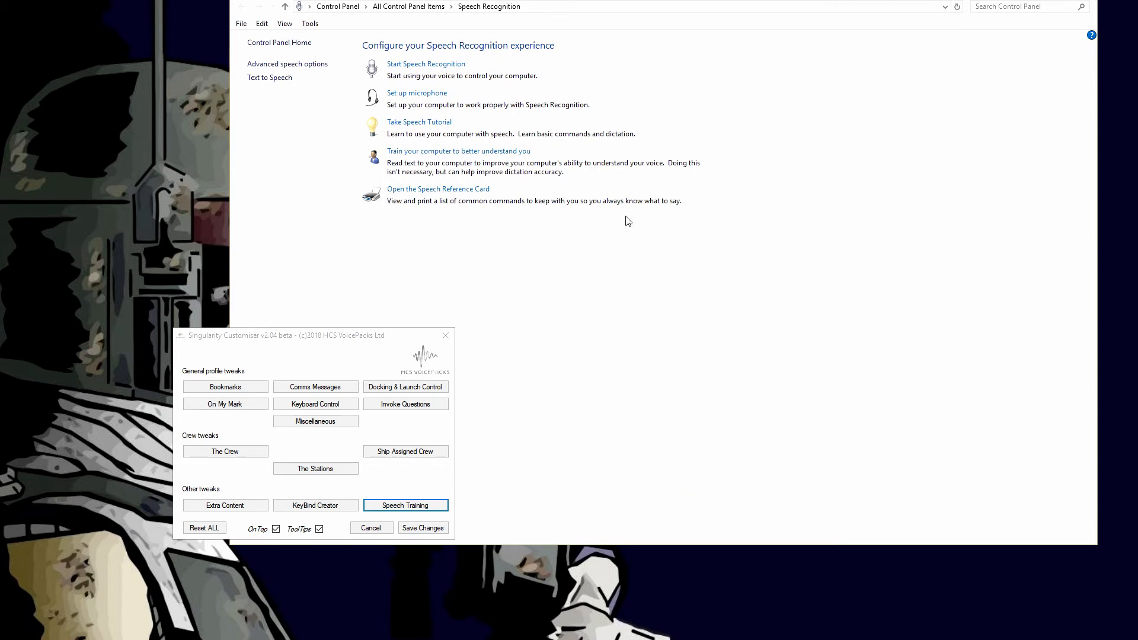
pyautogui.moveTo(601, 187)
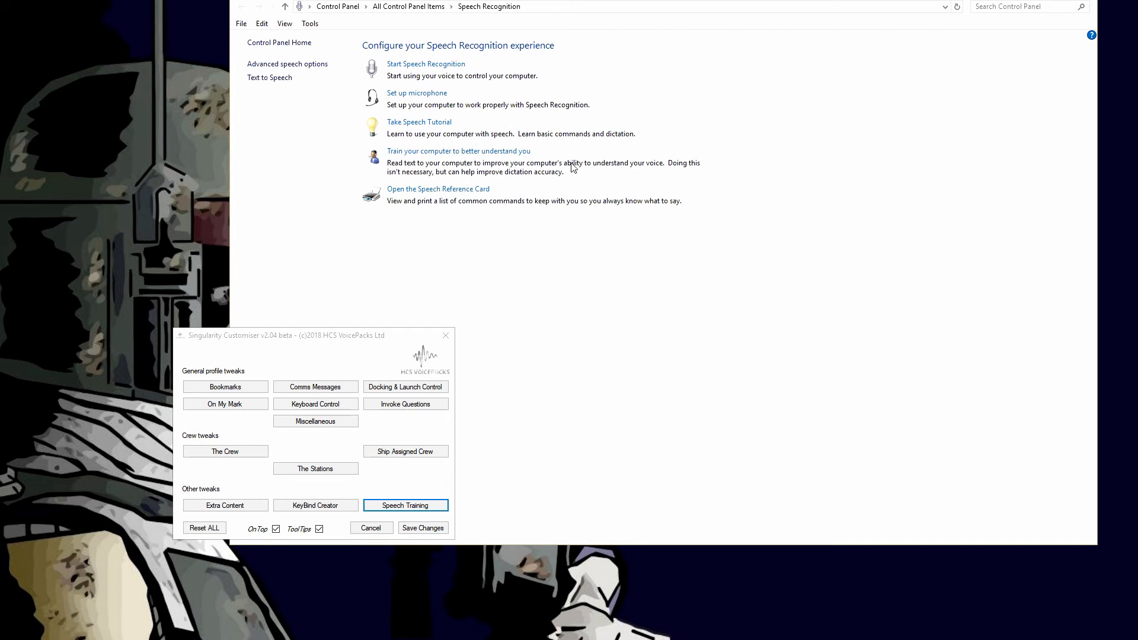
pyautogui.moveTo(552, 180)
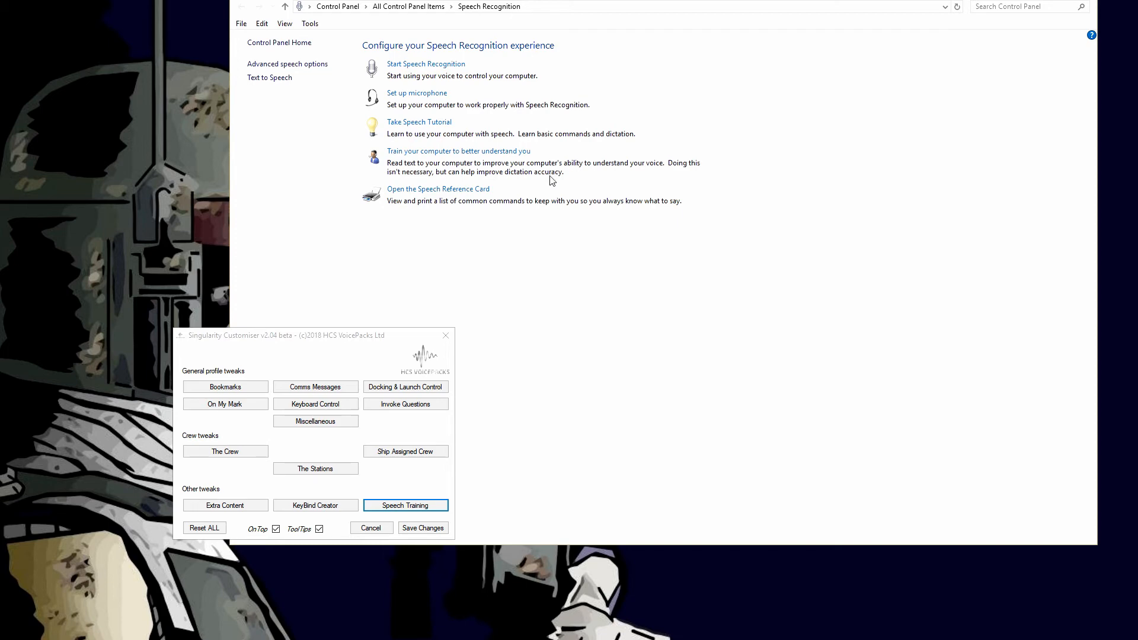
pyautogui.moveTo(608, 213)
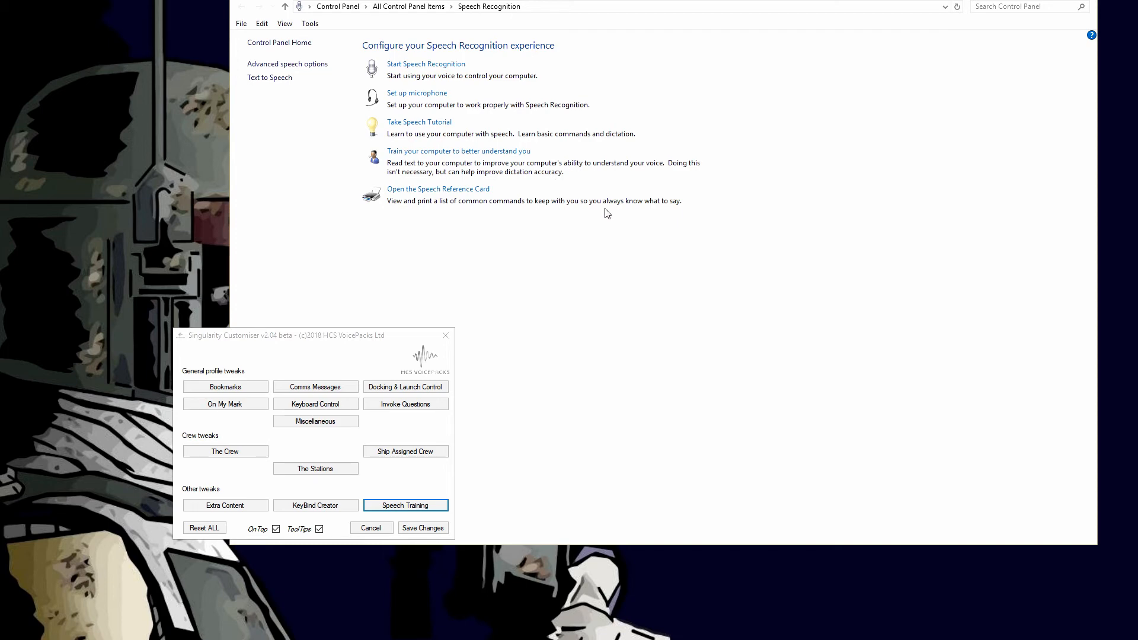
pyautogui.moveTo(643, 208)
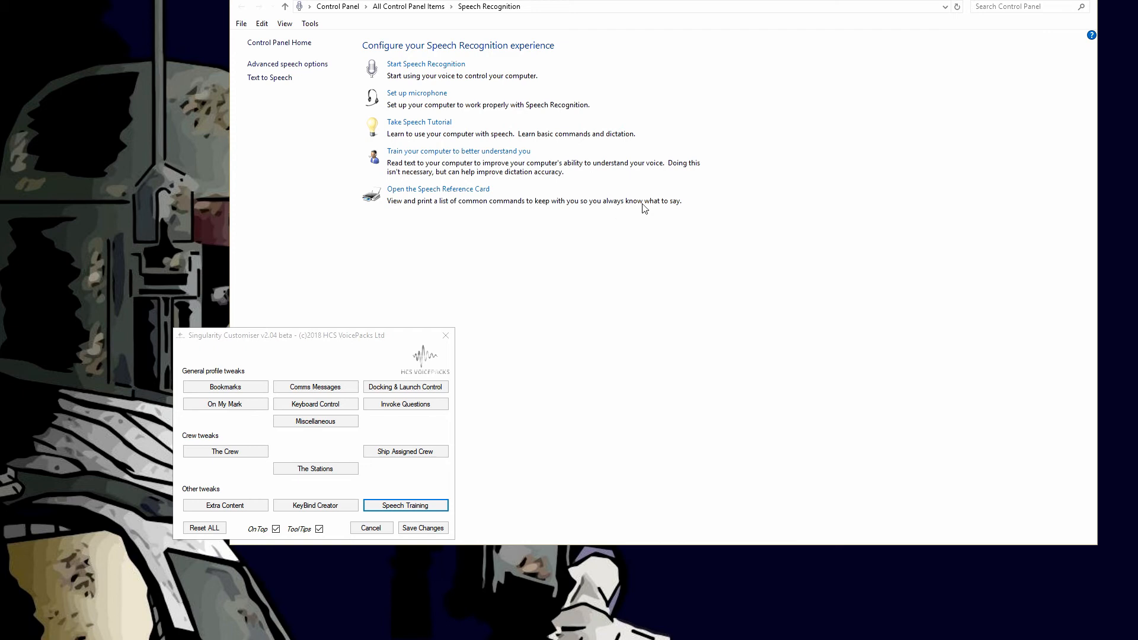
pyautogui.moveTo(377, 159)
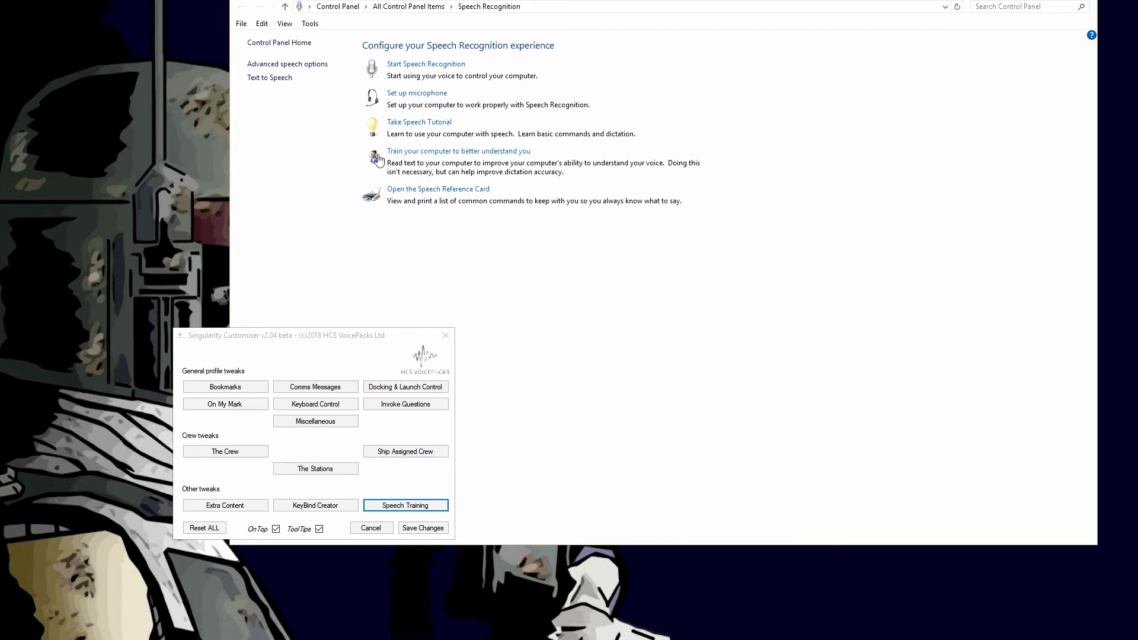
pyautogui.moveTo(735, 178)
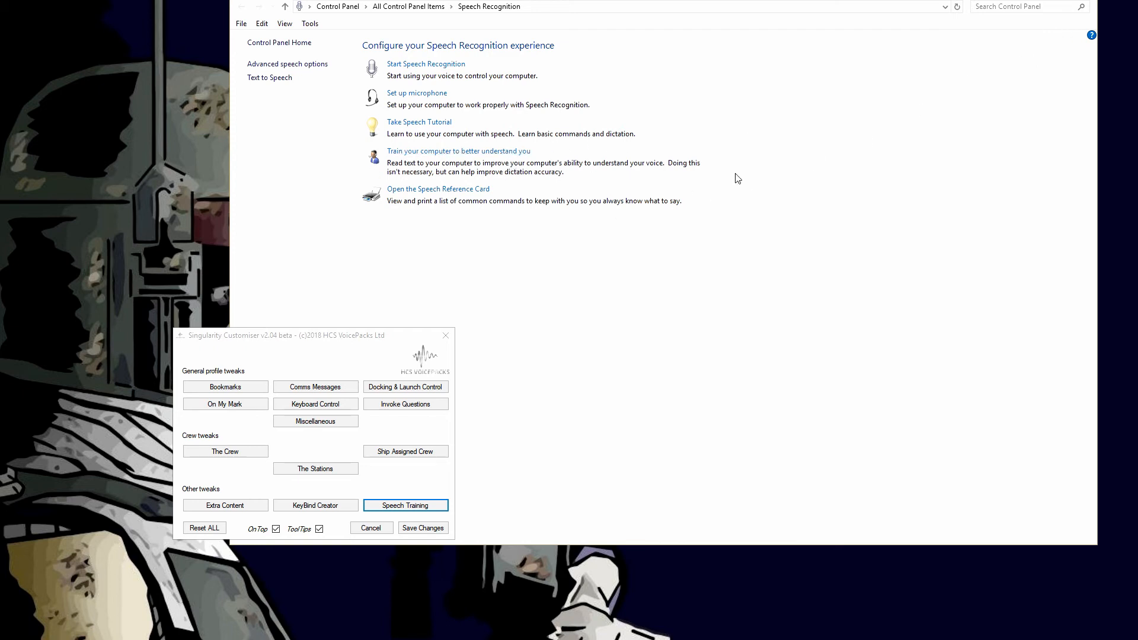
pyautogui.moveTo(1029, 62)
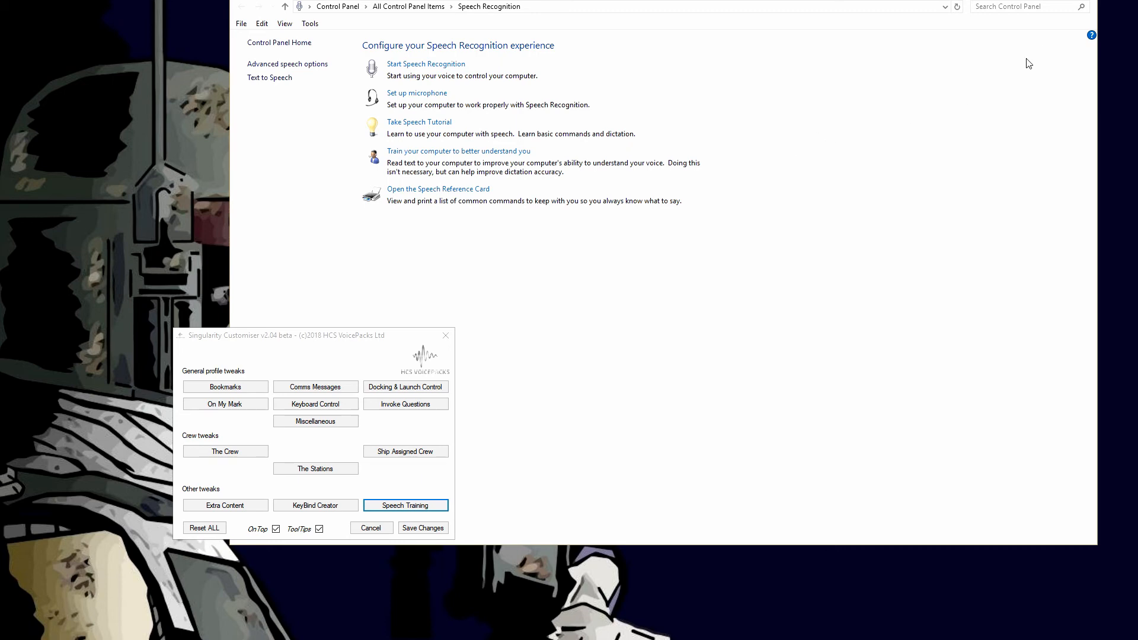